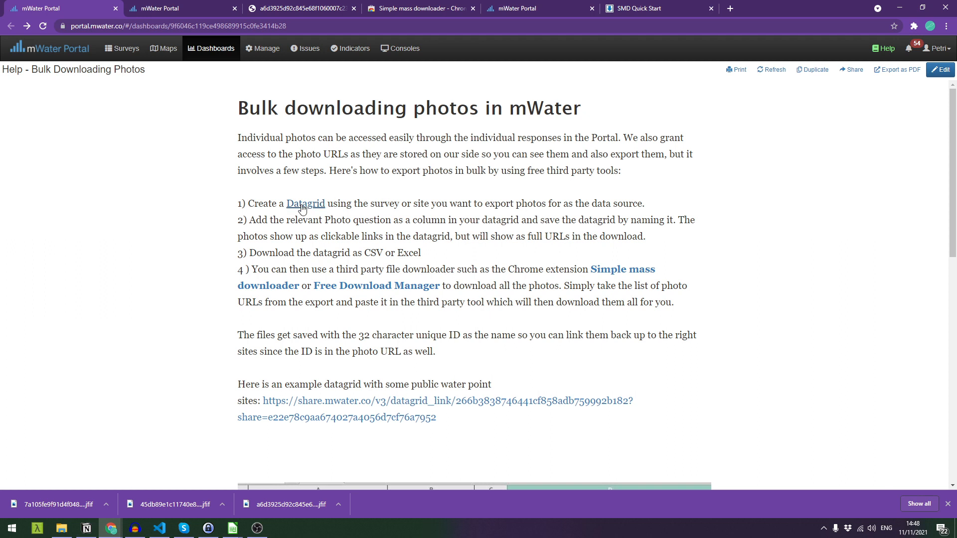
mouse_move(379, 201)
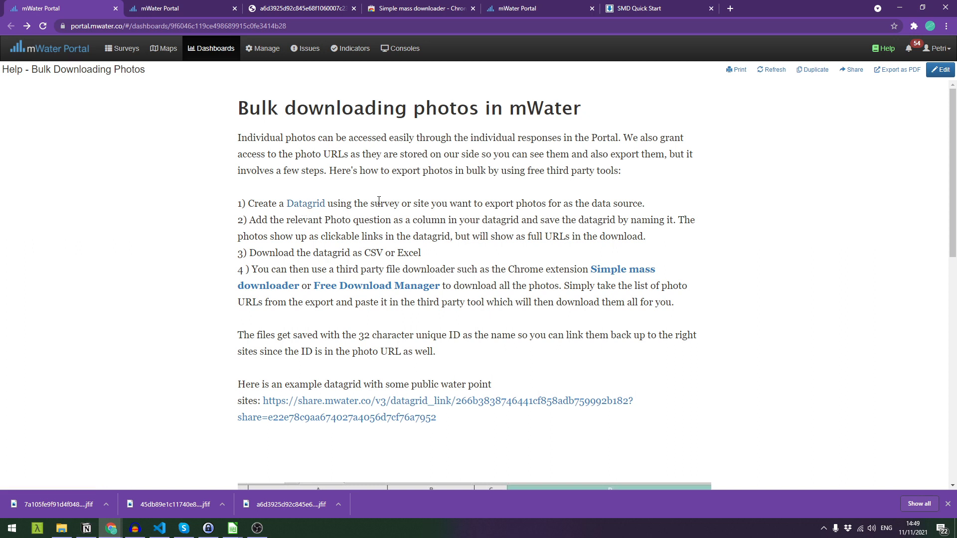
mouse_move(416, 202)
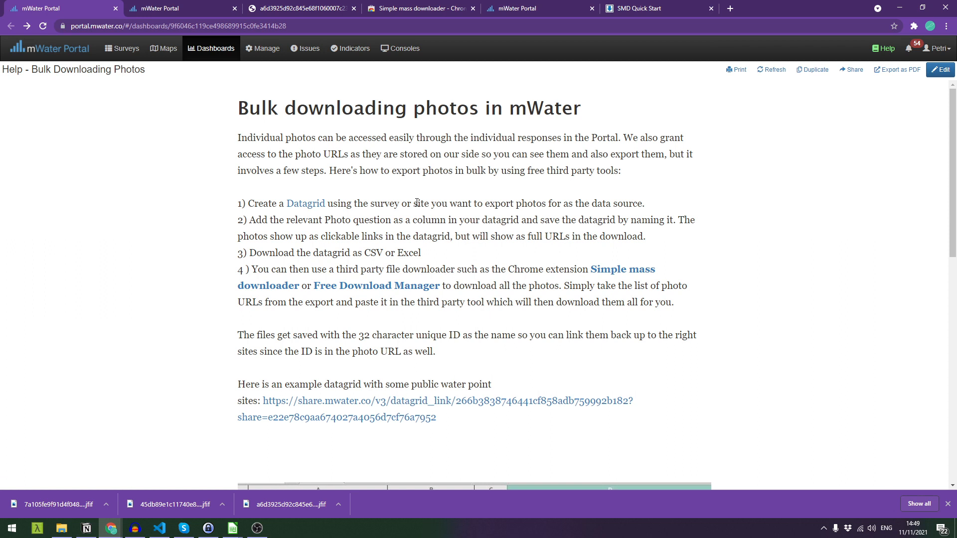
mouse_move(333, 221)
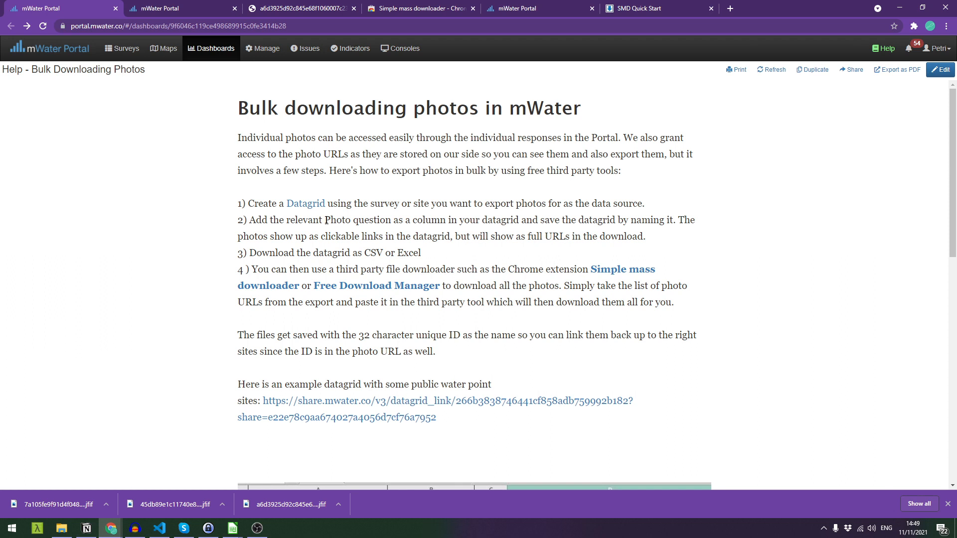
- Start a new datagrid from Manage > Datagrids and bring up its configuration dialog
double_click(337, 219)
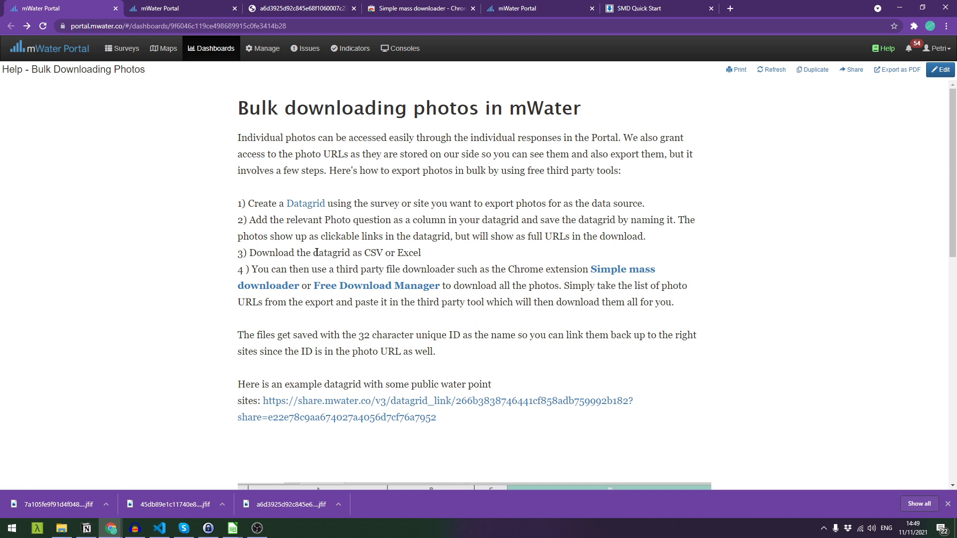
mouse_move(382, 263)
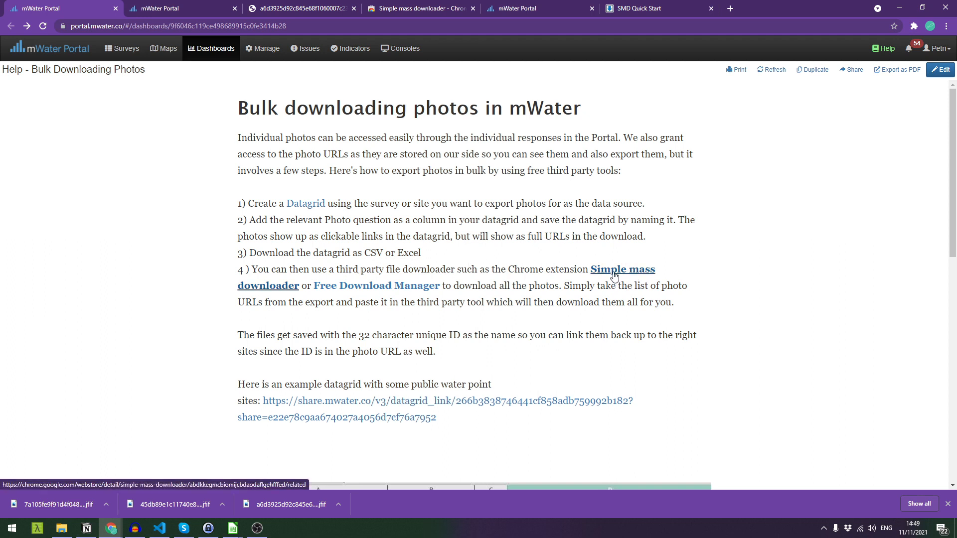
mouse_move(617, 271)
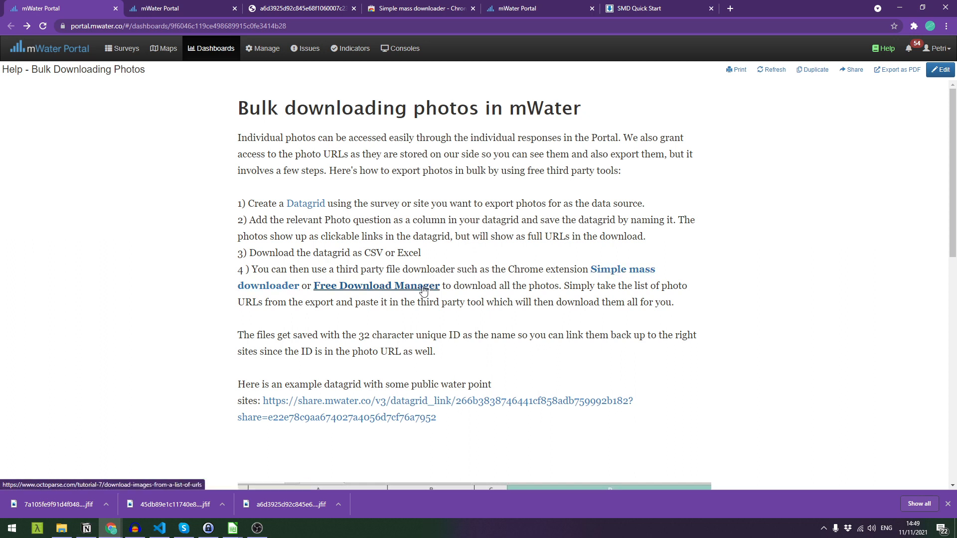
mouse_move(459, 289)
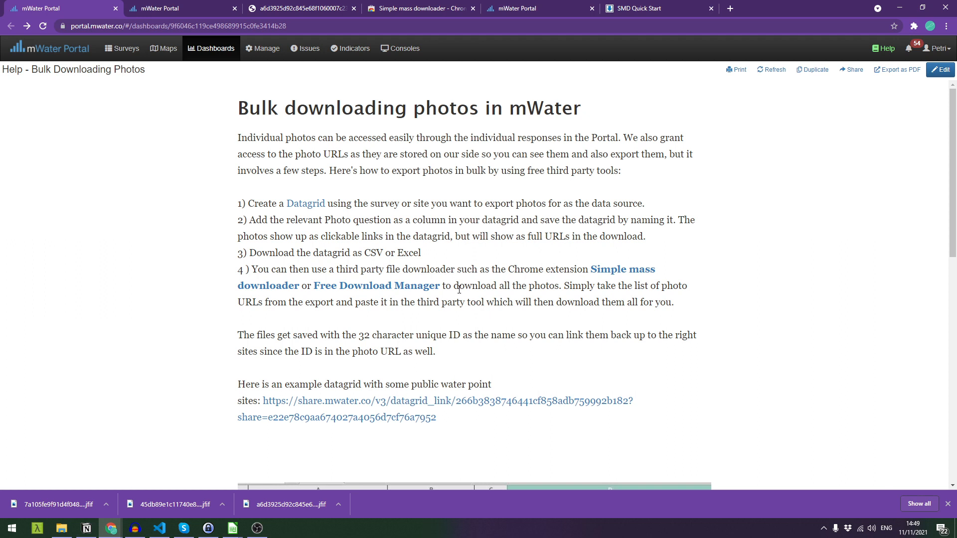
mouse_move(576, 285)
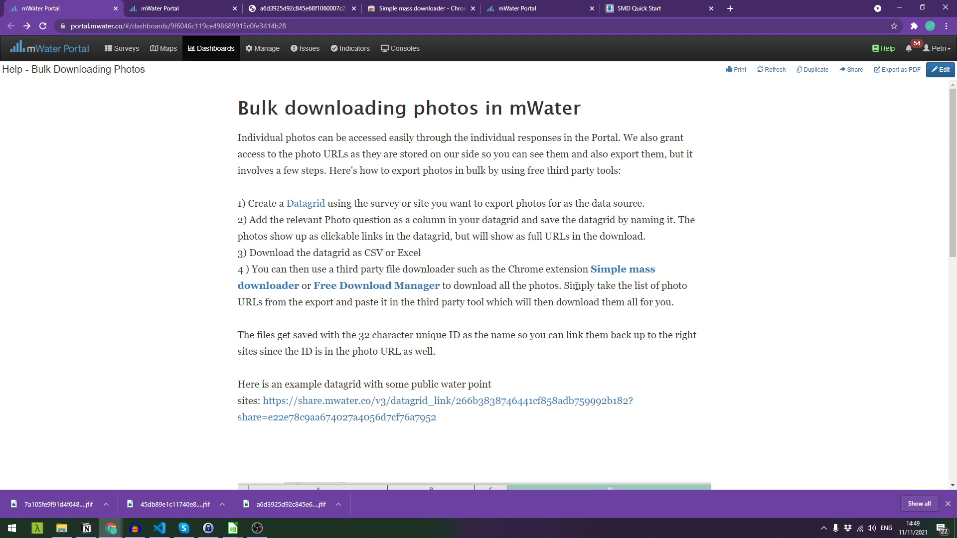
mouse_move(296, 196)
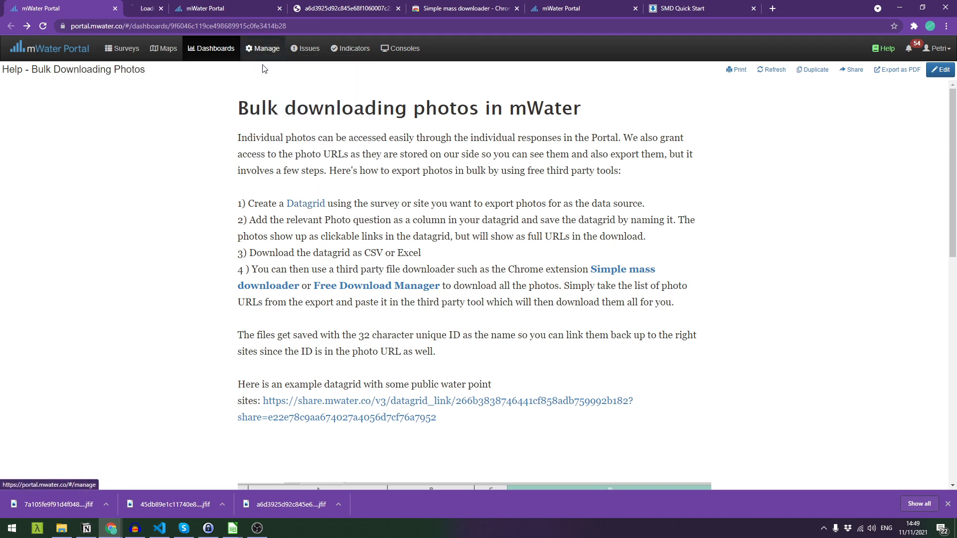
click(263, 48)
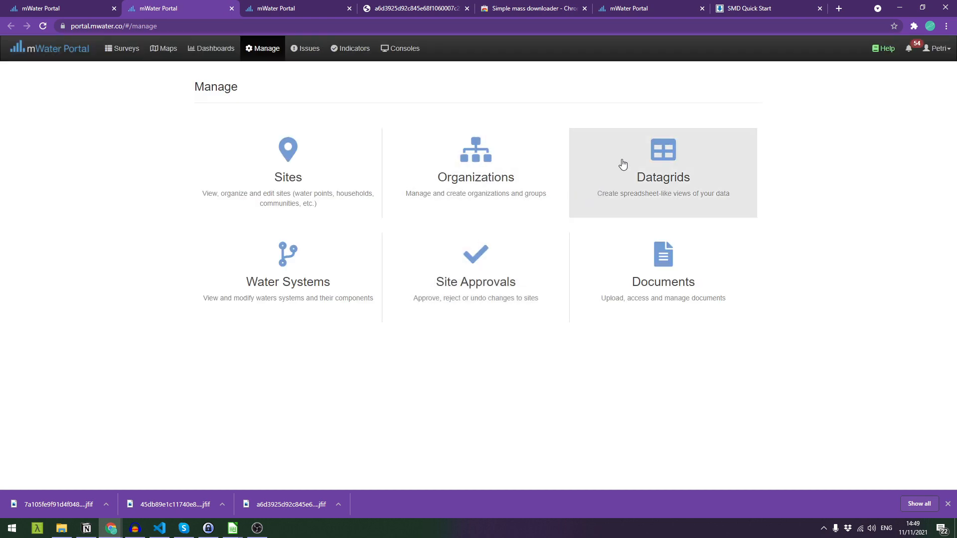
click(661, 164)
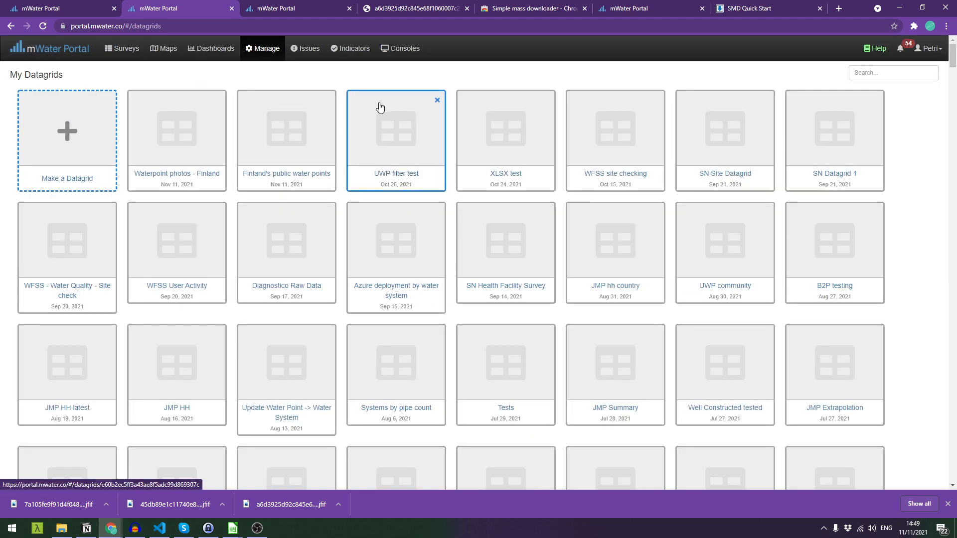
click(67, 131)
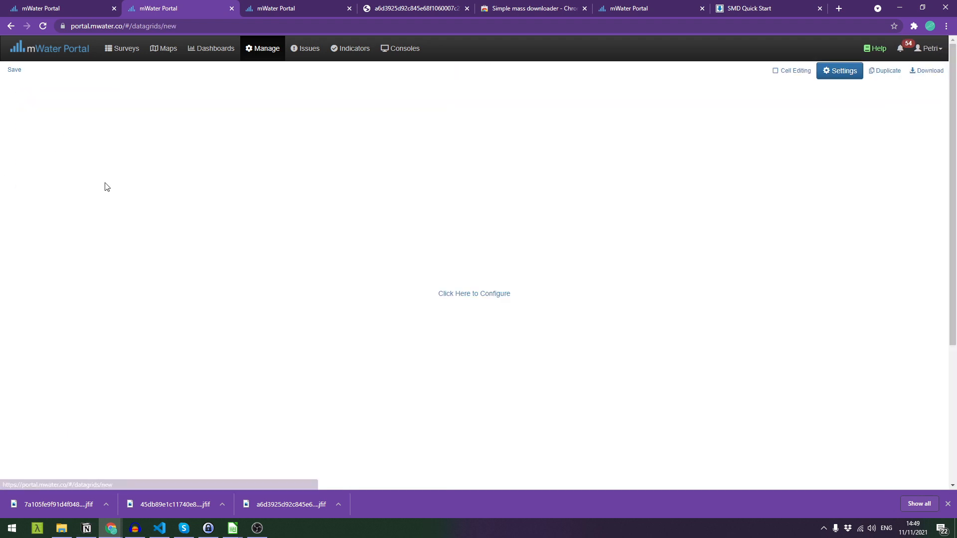
mouse_move(474, 293)
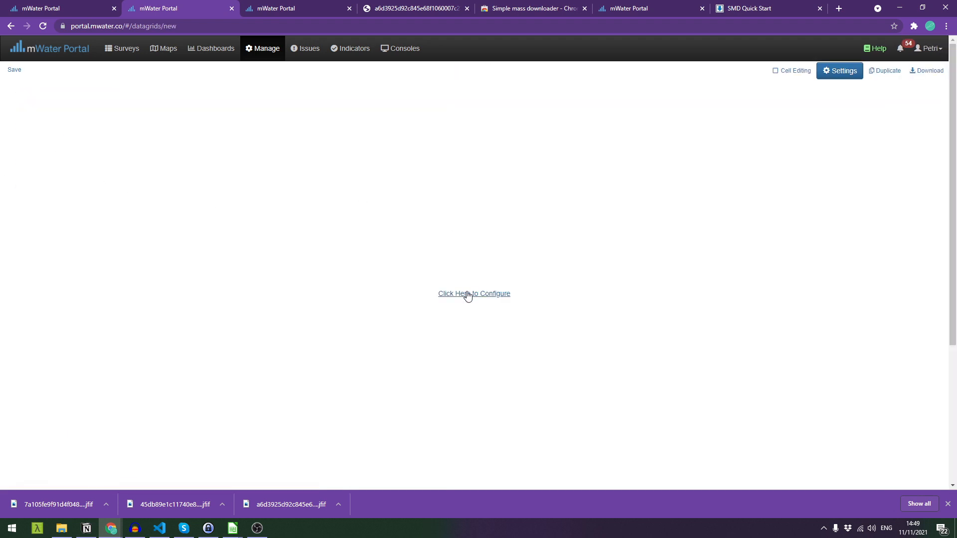
click(473, 292)
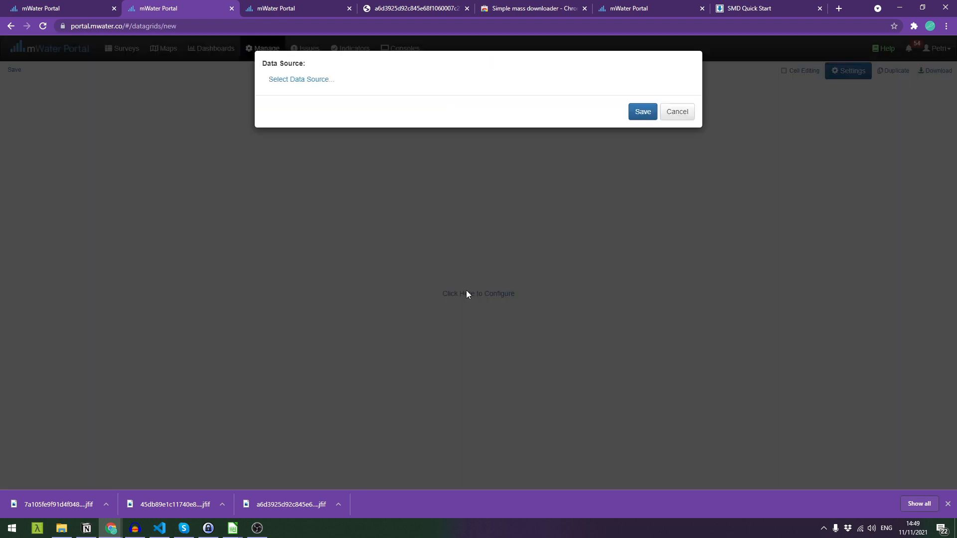
- Use Water point as the data source, filtered to Finland sites with Managed By set to Public
click(300, 80)
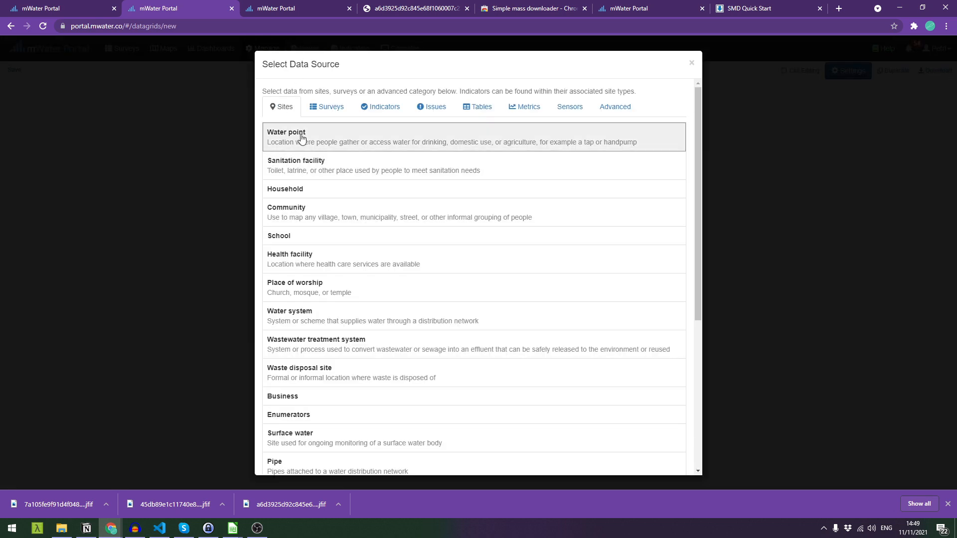
click(286, 131)
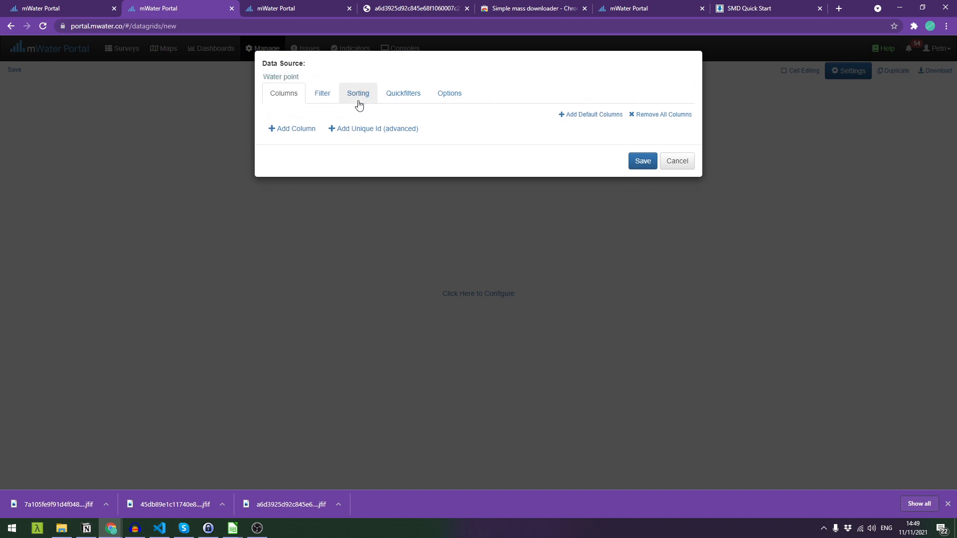
mouse_move(322, 92)
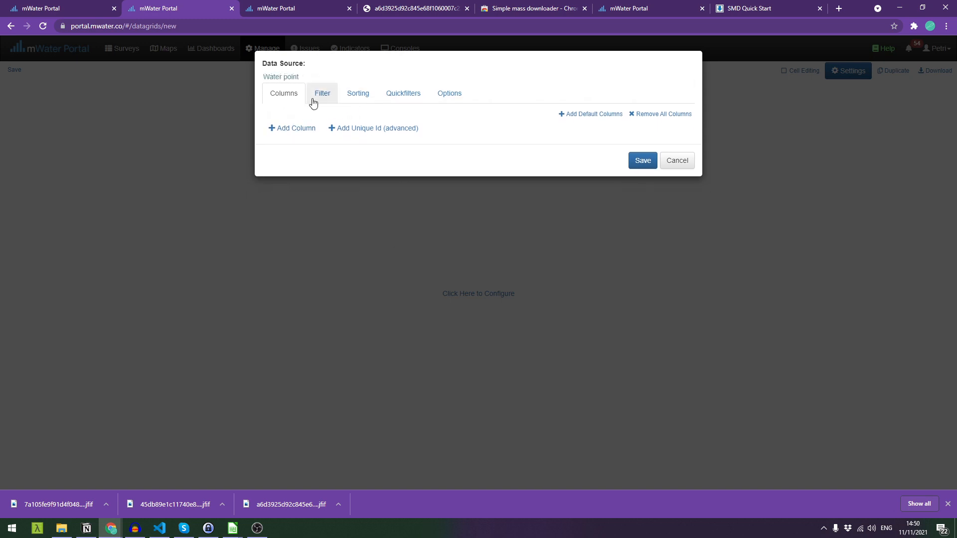
click(322, 92)
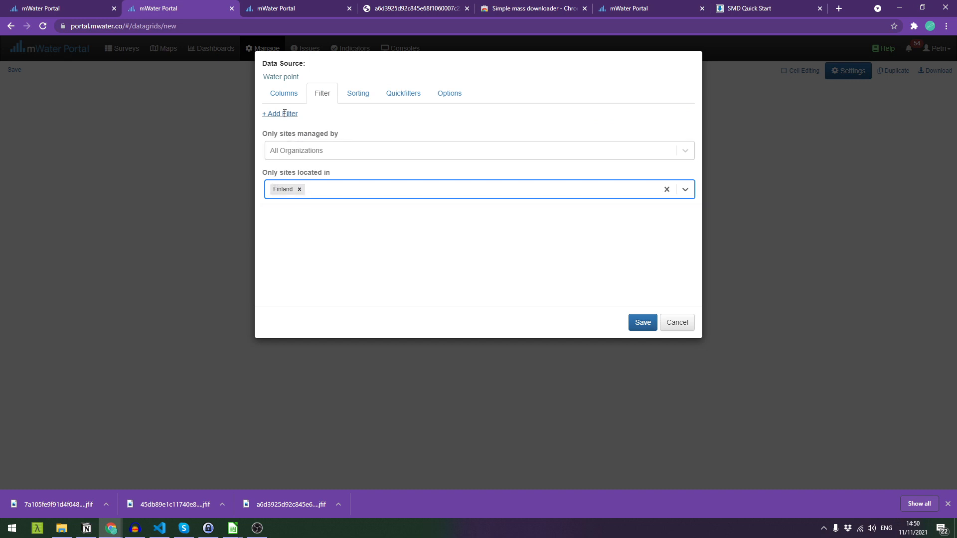
click(279, 114)
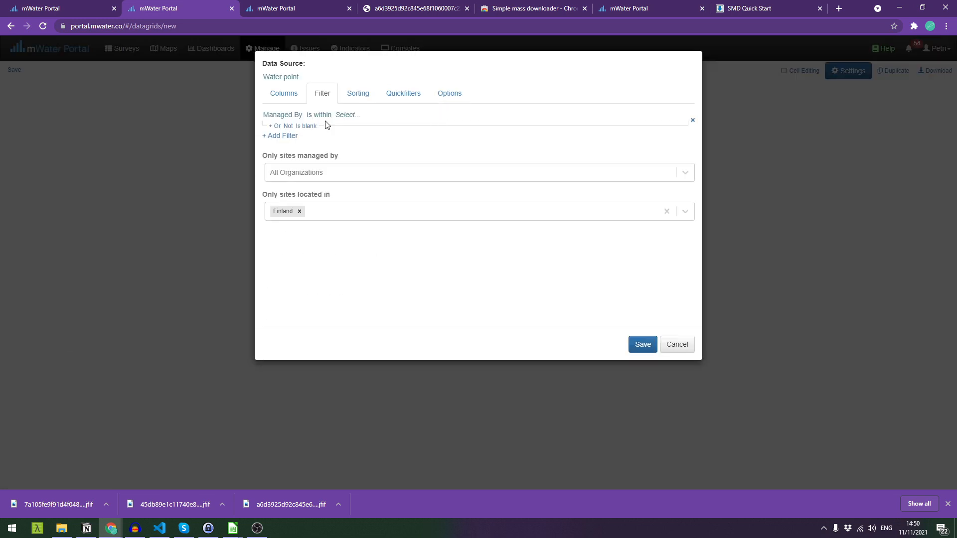
click(346, 115)
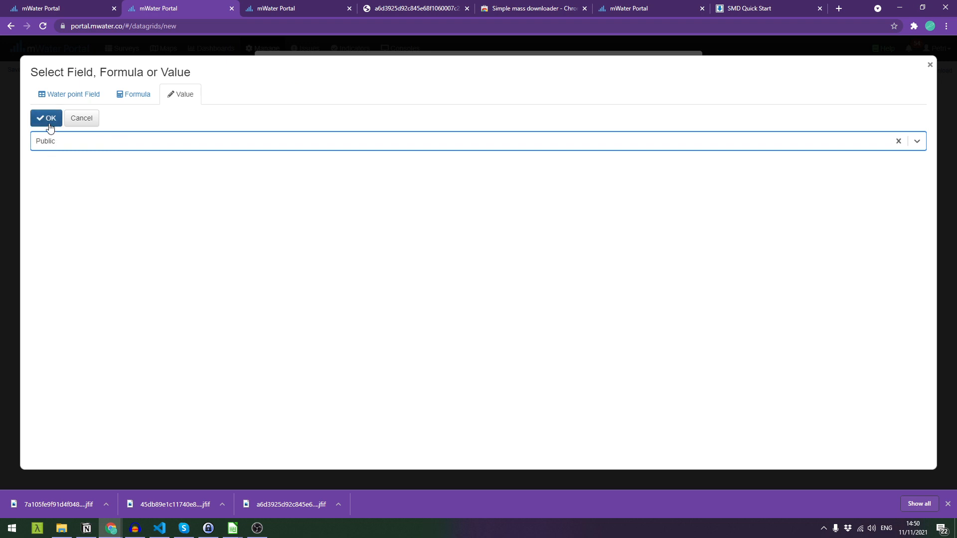
click(46, 117)
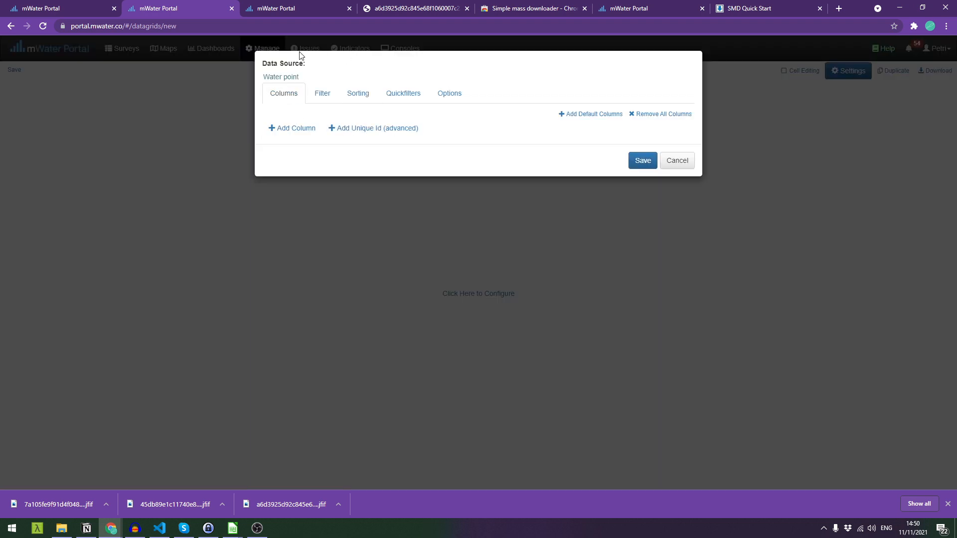
- Add Name, Unique ID and Photos columns and apply the configuration
click(291, 128)
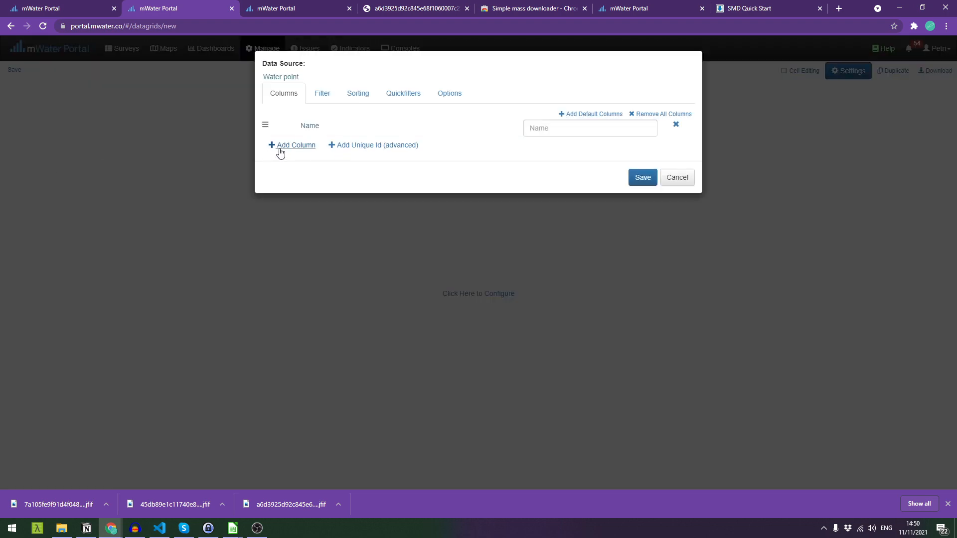
click(295, 145)
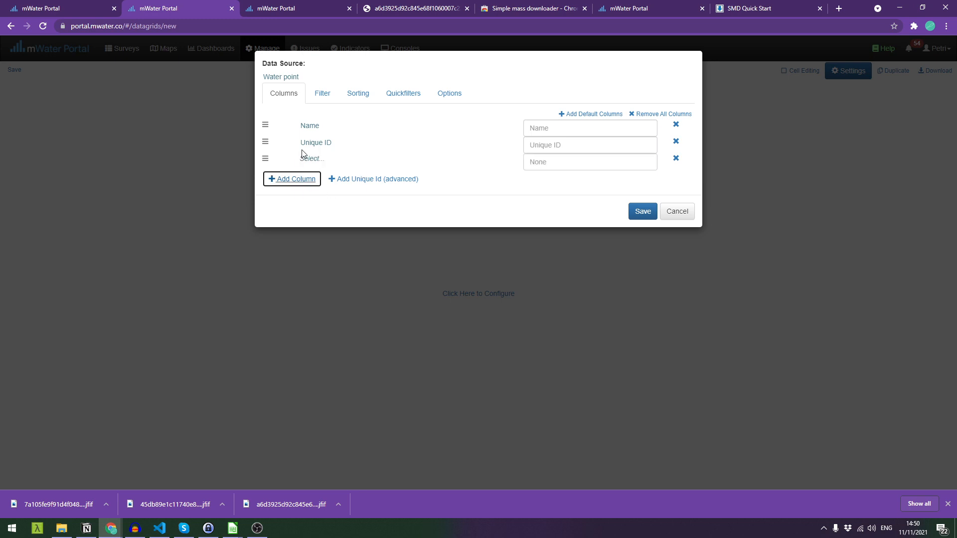
click(312, 158)
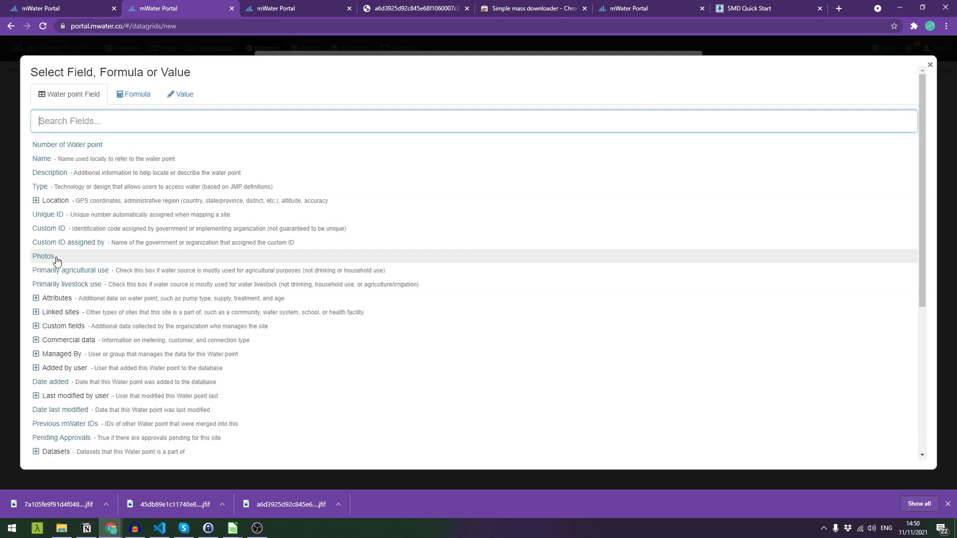
click(43, 256)
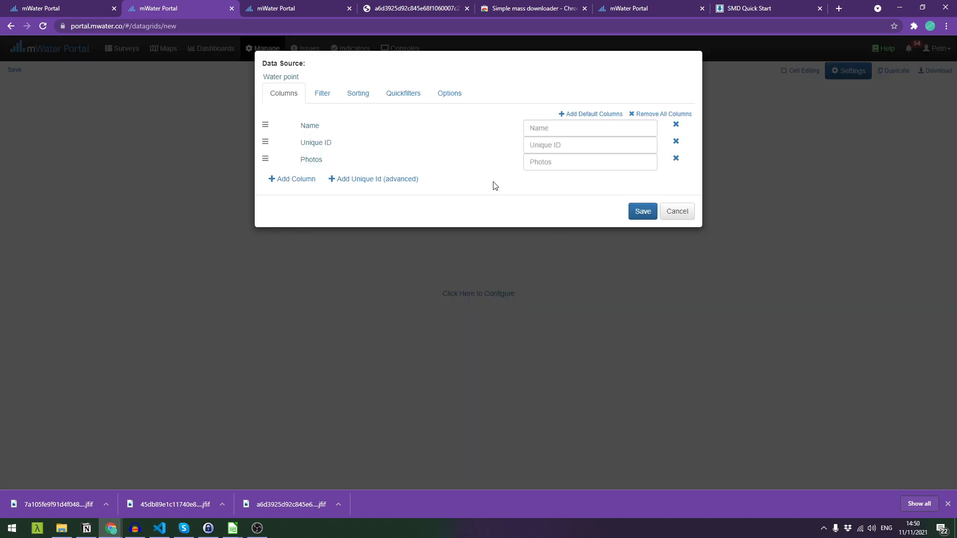
click(640, 212)
text(F)
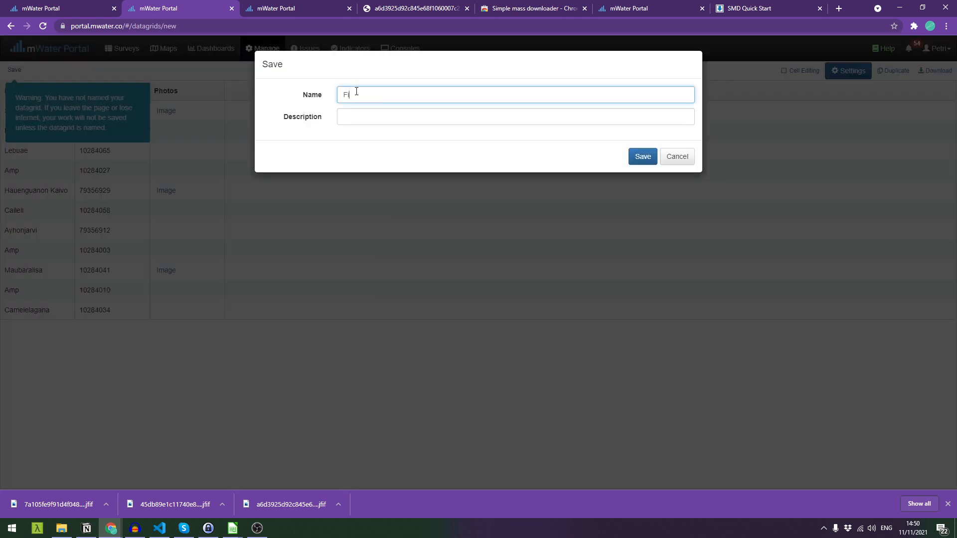
- Save the datagrid under the name 'Finland - Public water points'
text(inland - Public)
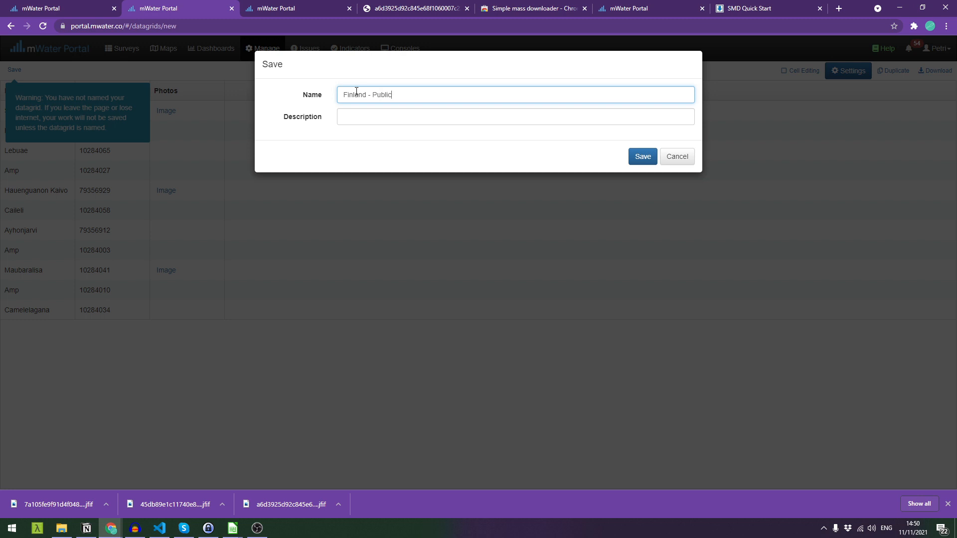
text(water points)
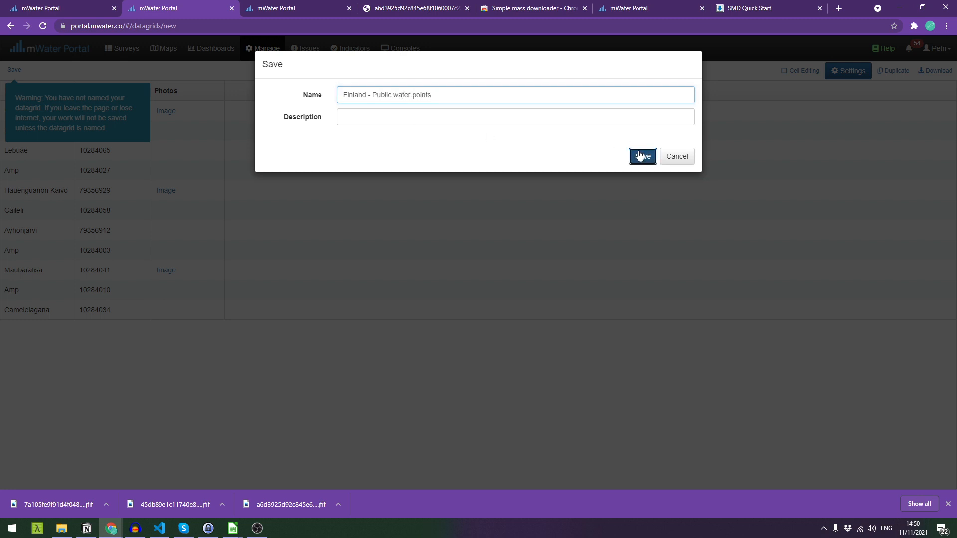
click(641, 157)
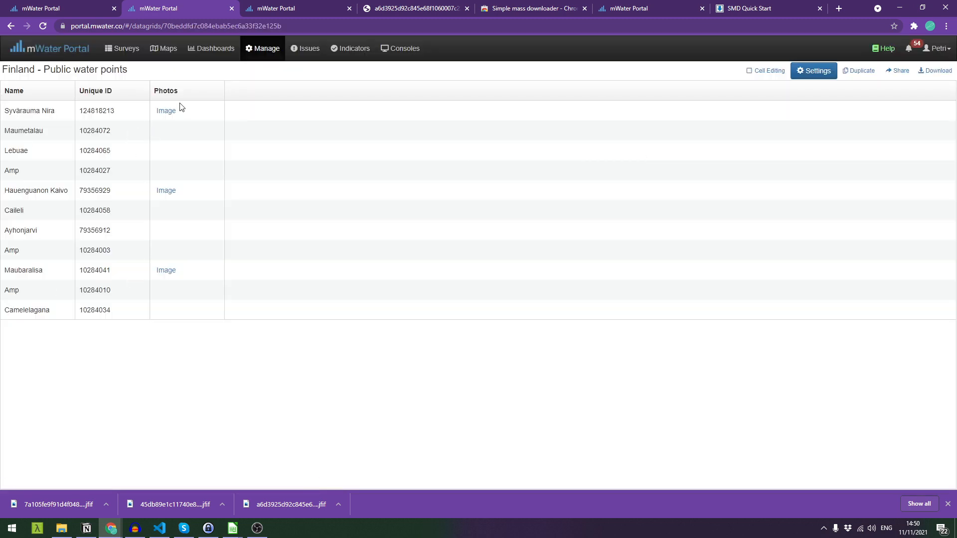
mouse_move(166, 111)
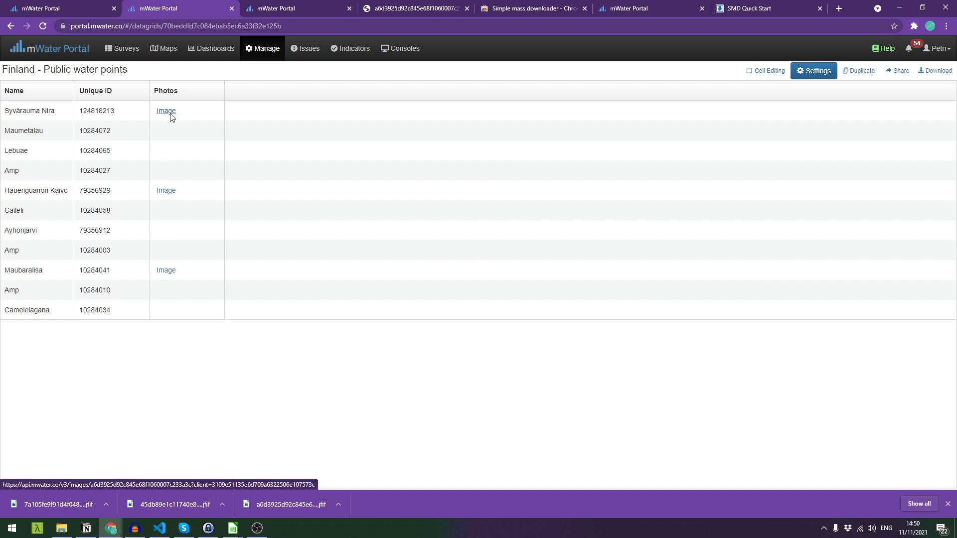
- Check a water point photo, then export the datagrid as CSV and launch the downloaded file
click(167, 111)
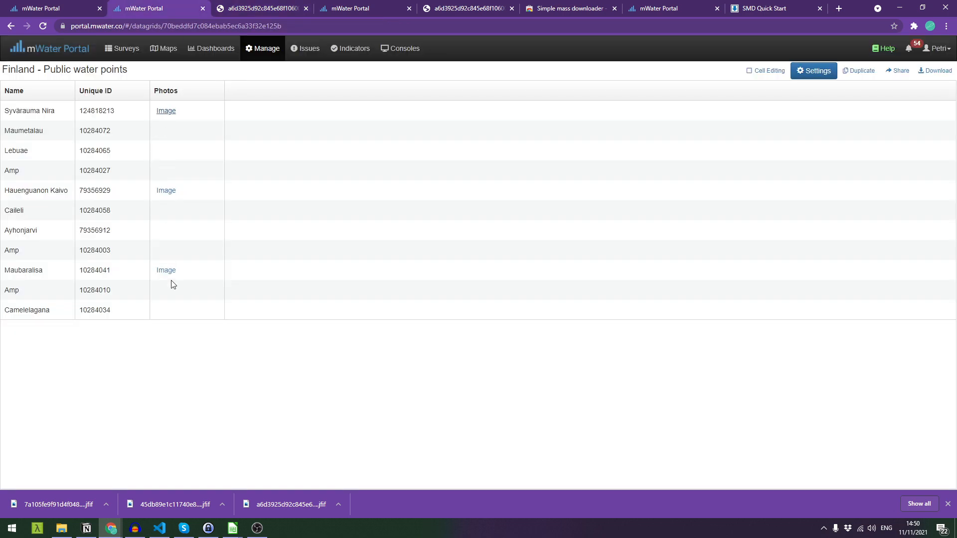
mouse_move(933, 70)
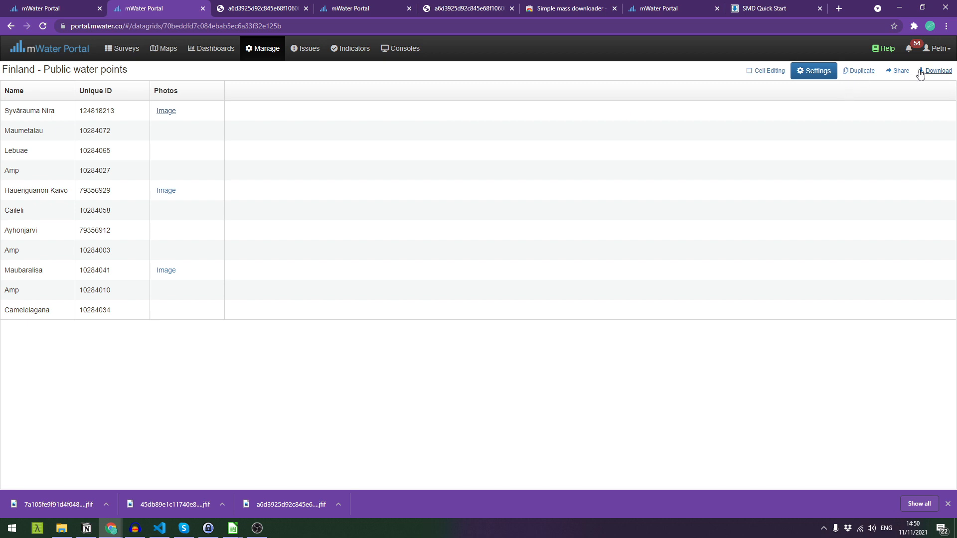
click(934, 70)
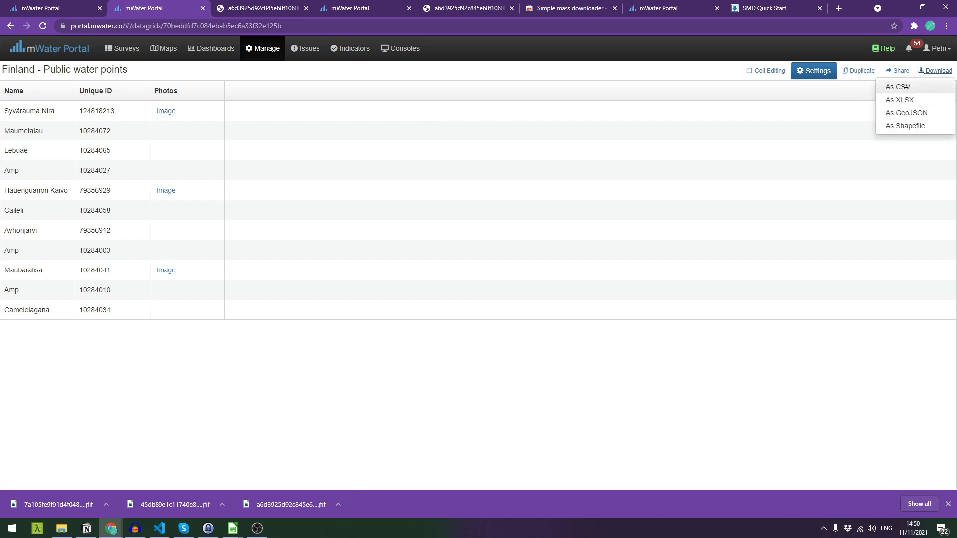
click(896, 86)
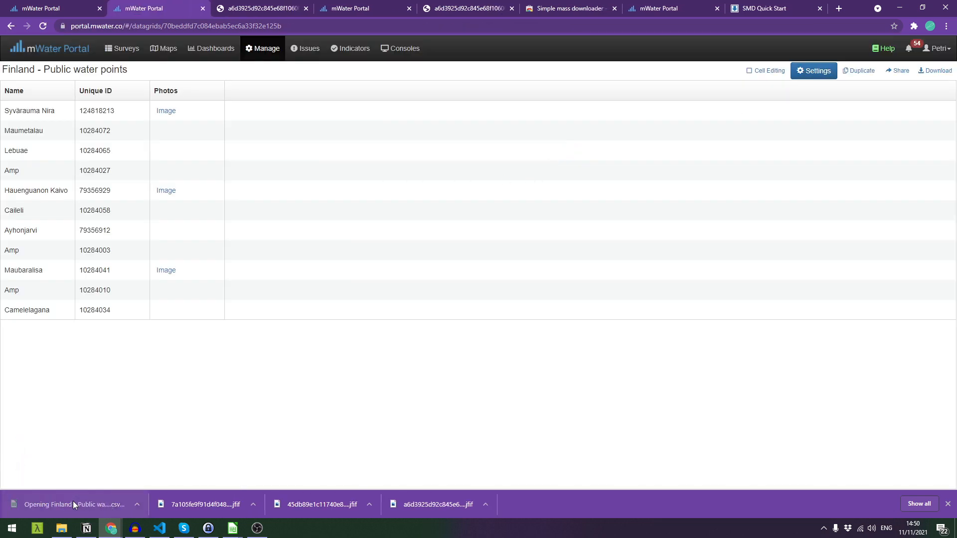
click(73, 504)
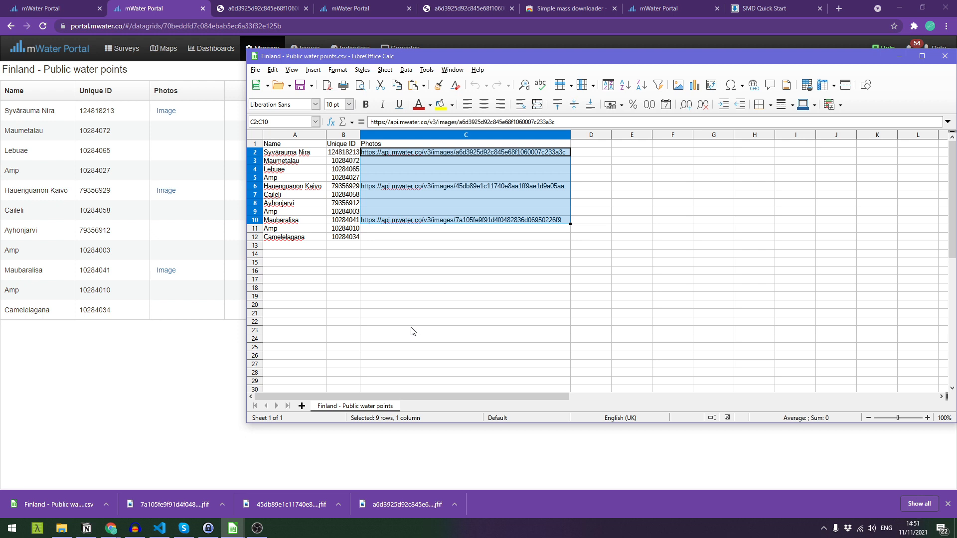
- Deselect the photo URL cells in Calc and bring Chrome's help page back to the front
click(465, 330)
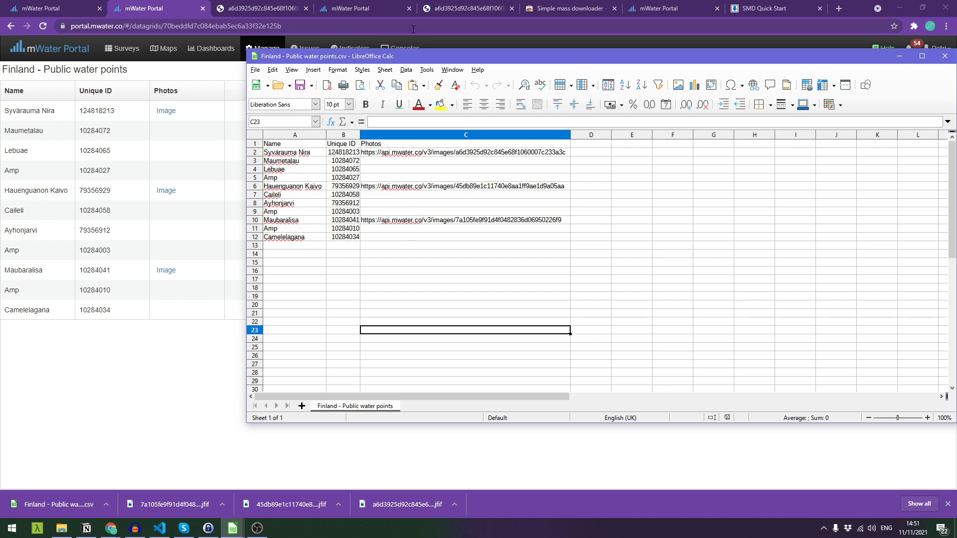
click(569, 7)
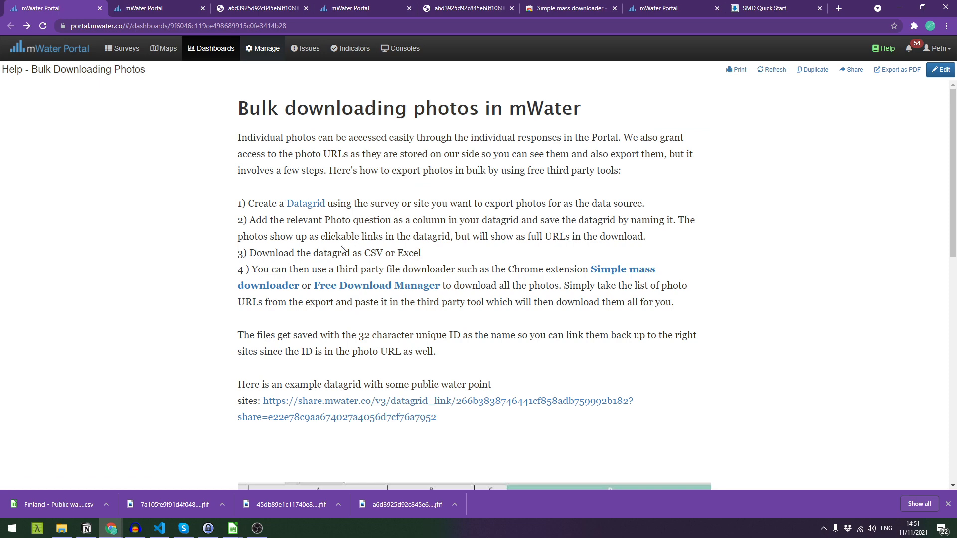
mouse_move(268, 285)
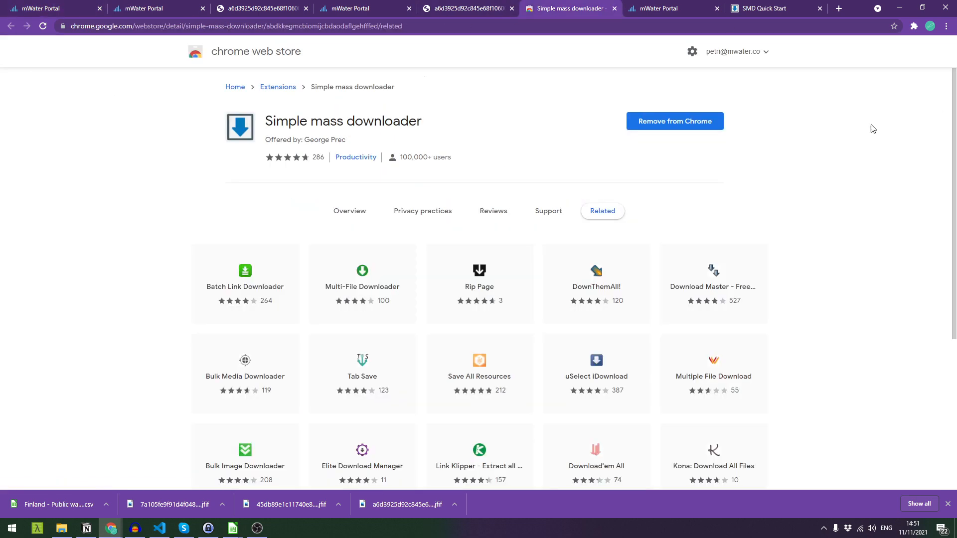
- Remove Simple mass downloader from Chrome, confirm, and add it again
click(673, 120)
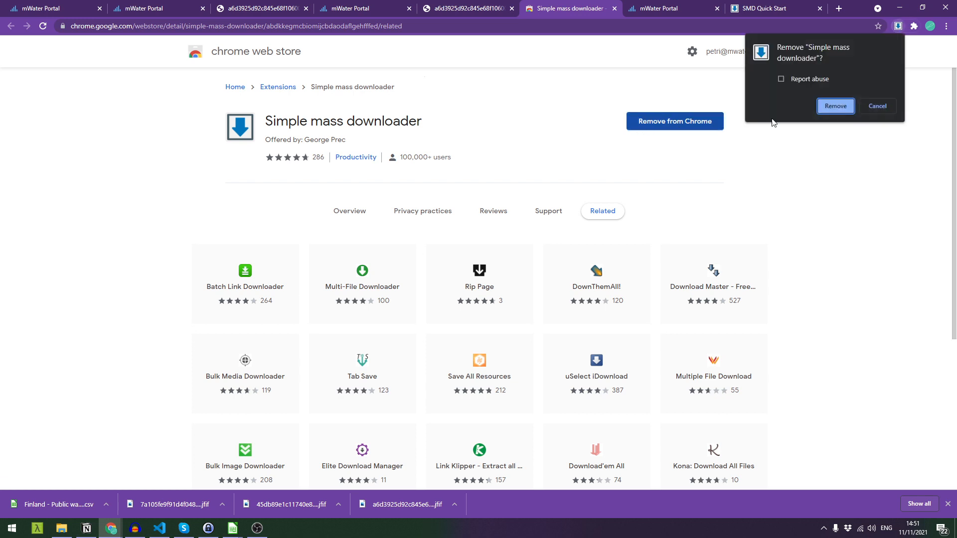
click(835, 106)
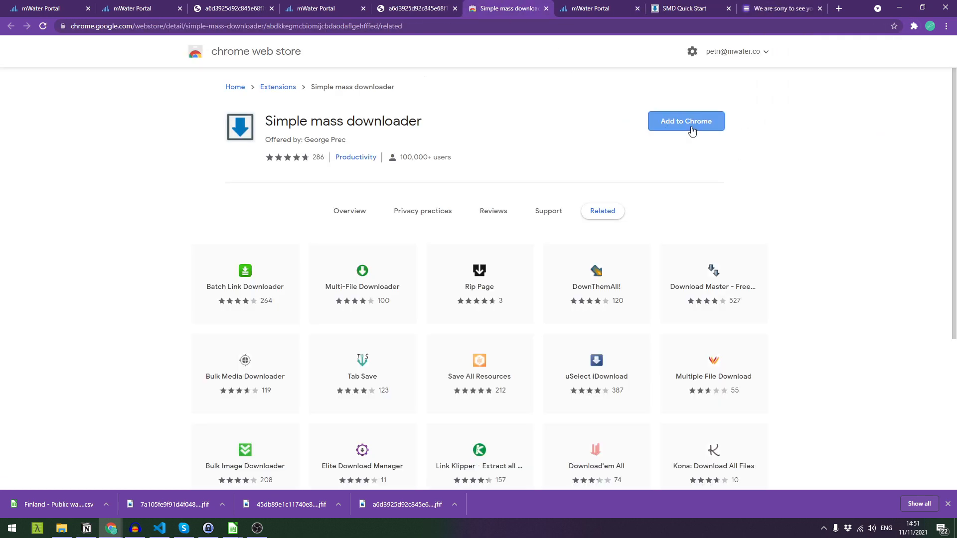
click(686, 120)
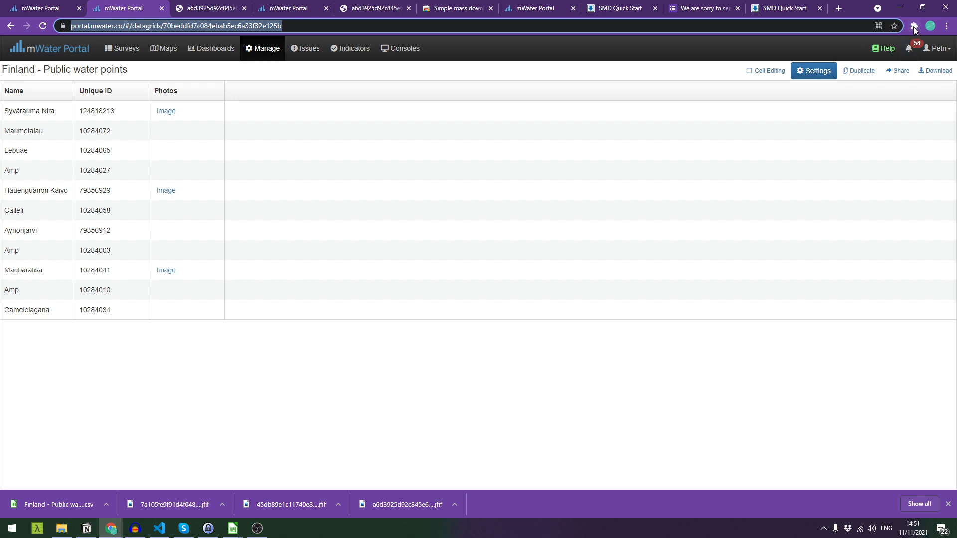
- Launch Simple mass downloader from the Chrome extensions menu
click(914, 26)
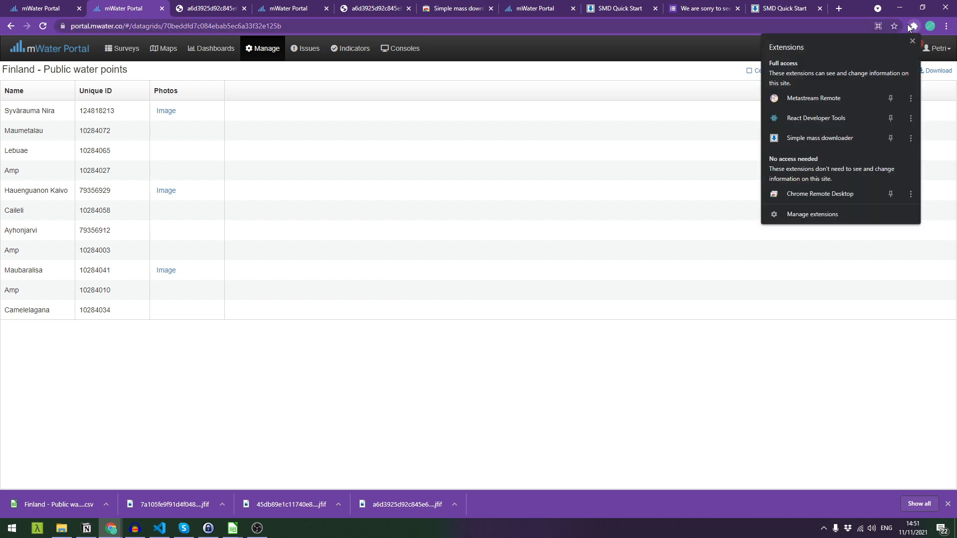
mouse_move(823, 123)
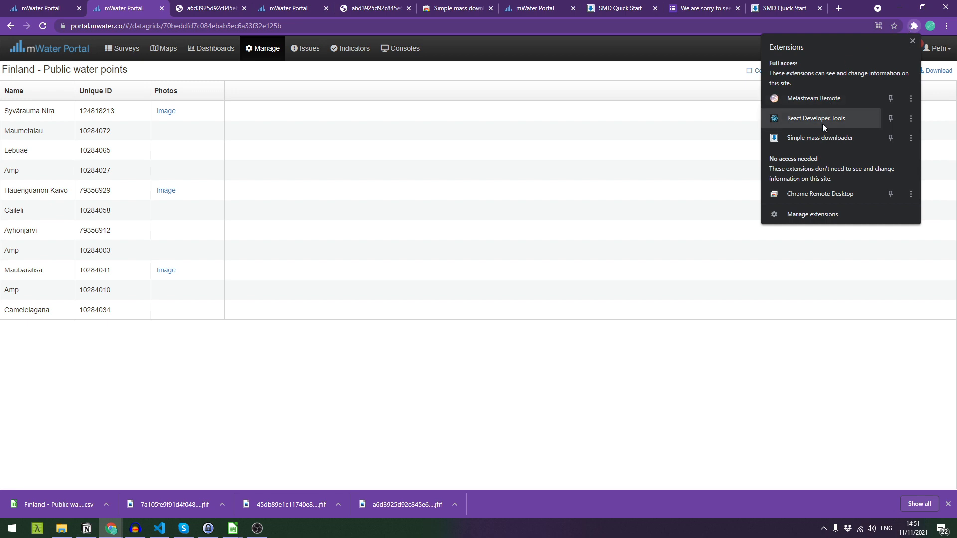
mouse_move(827, 140)
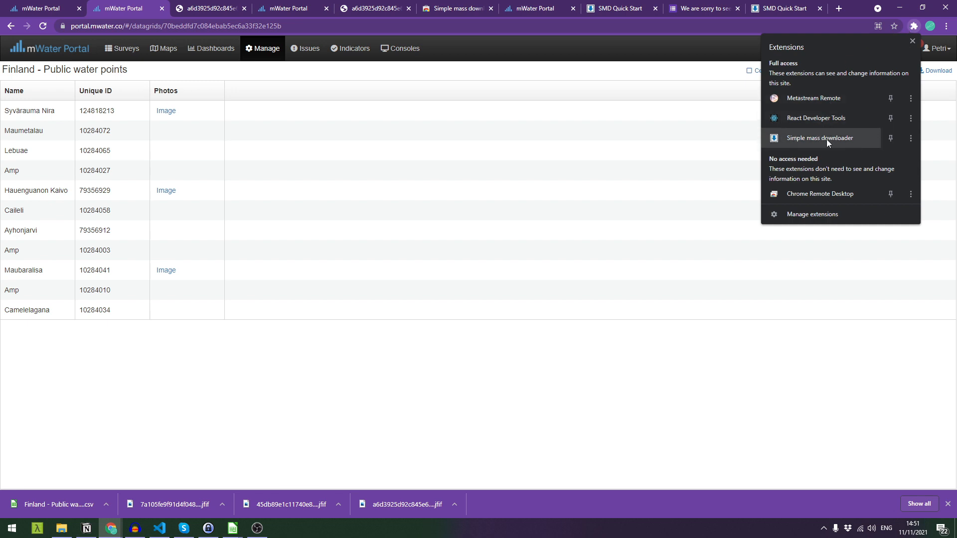
click(819, 137)
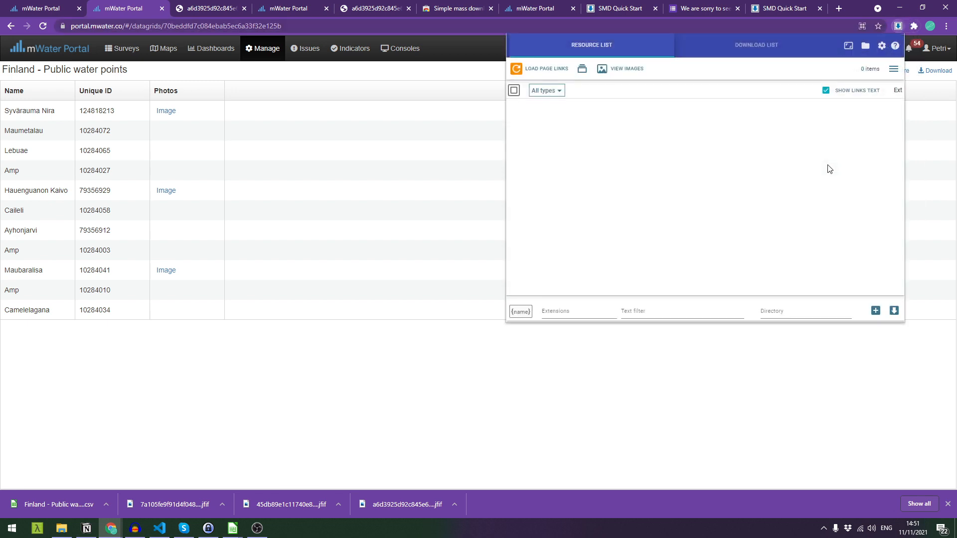
mouse_move(665, 337)
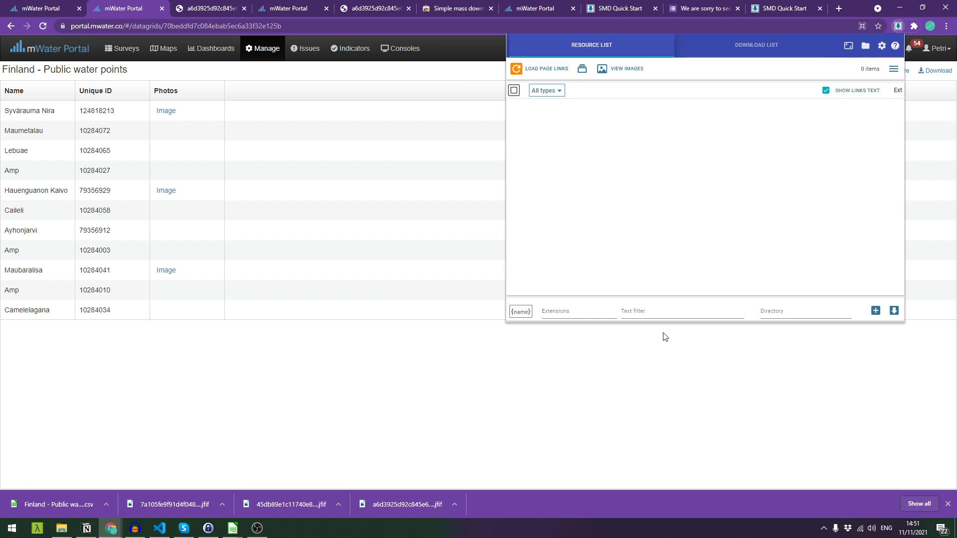
mouse_move(598, 535)
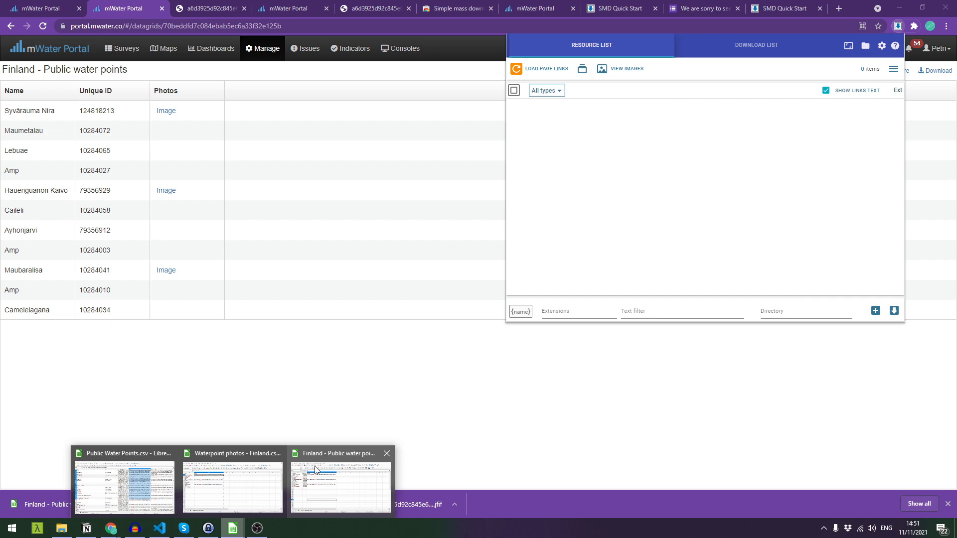
- Copy the Photos URL column C in the Calc spreadsheet
click(340, 487)
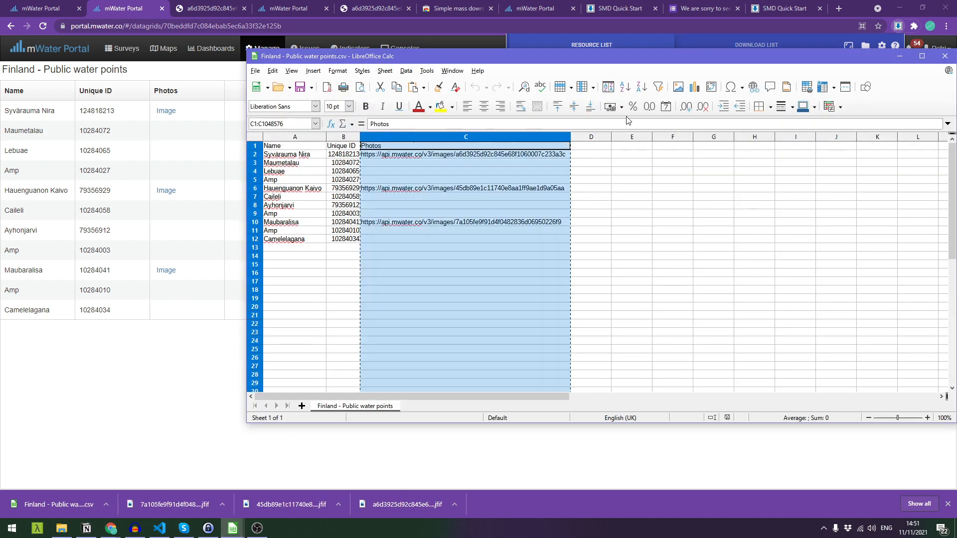
click(465, 136)
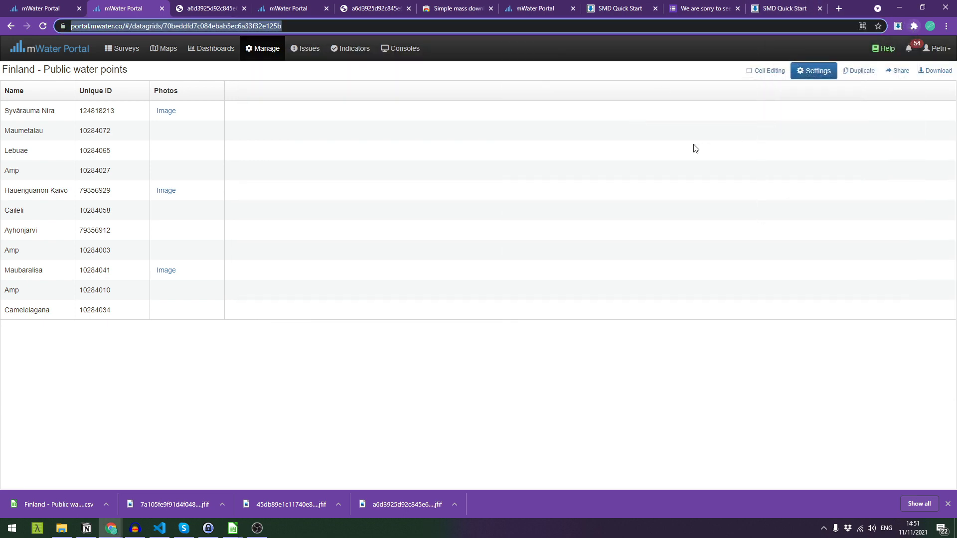
- Download all three pasted photo URLs in Simple mass downloader, then return to the spreadsheet
click(896, 26)
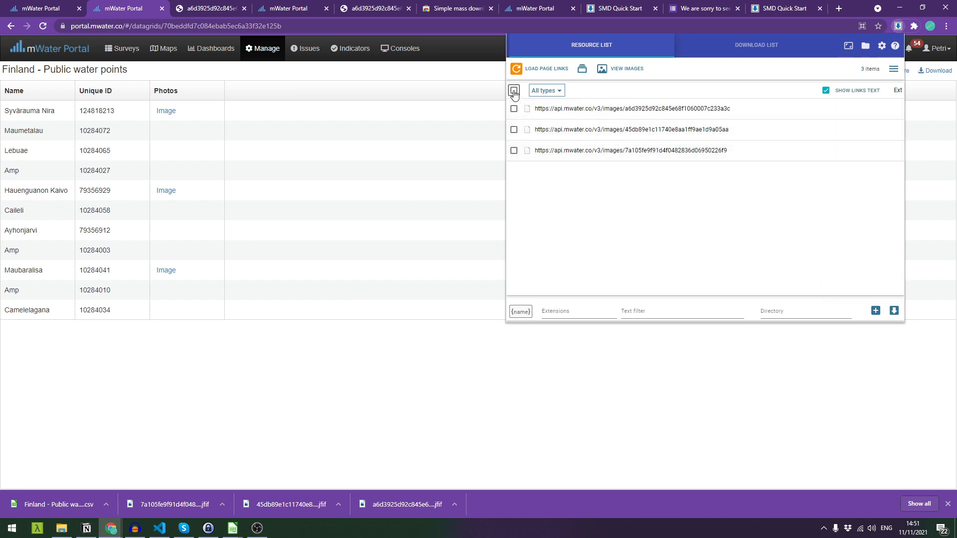
click(514, 91)
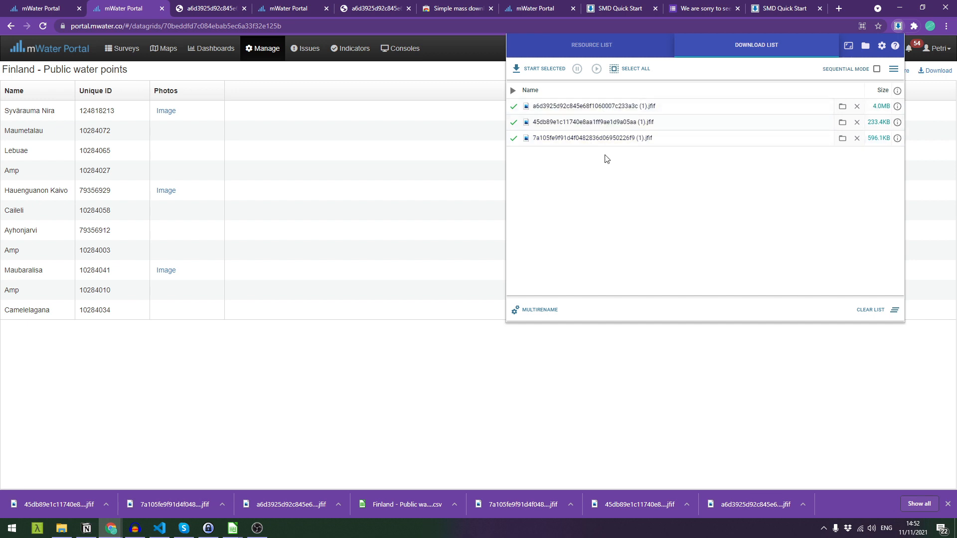
mouse_move(606, 164)
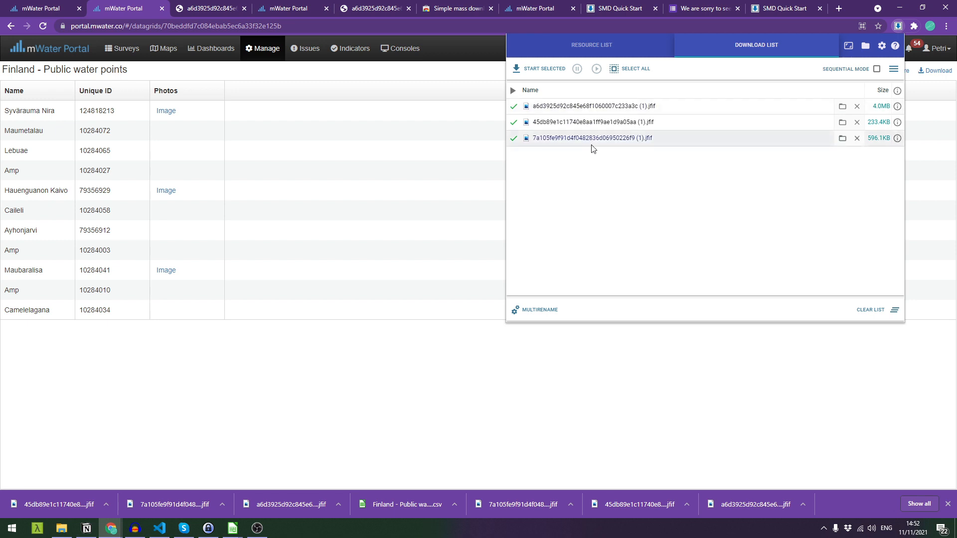
mouse_move(233, 528)
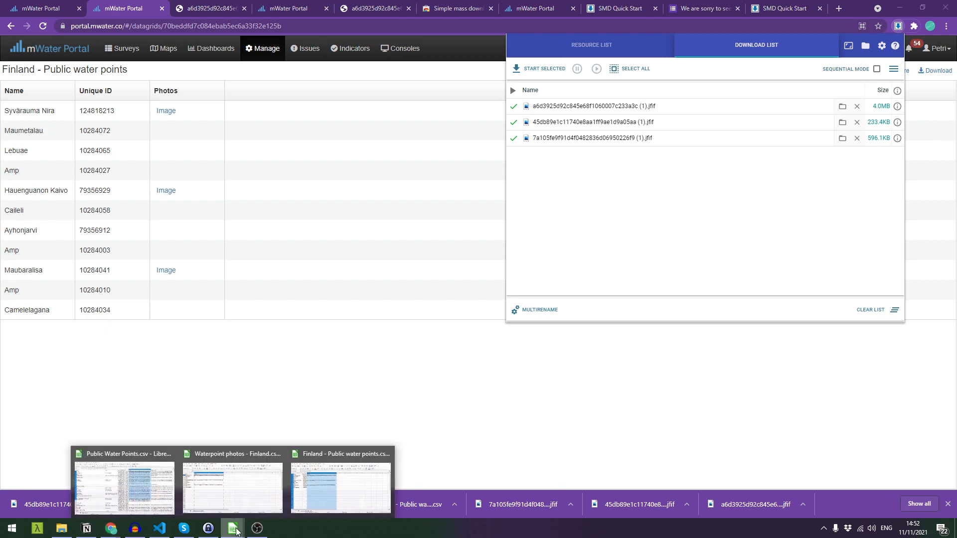
click(339, 488)
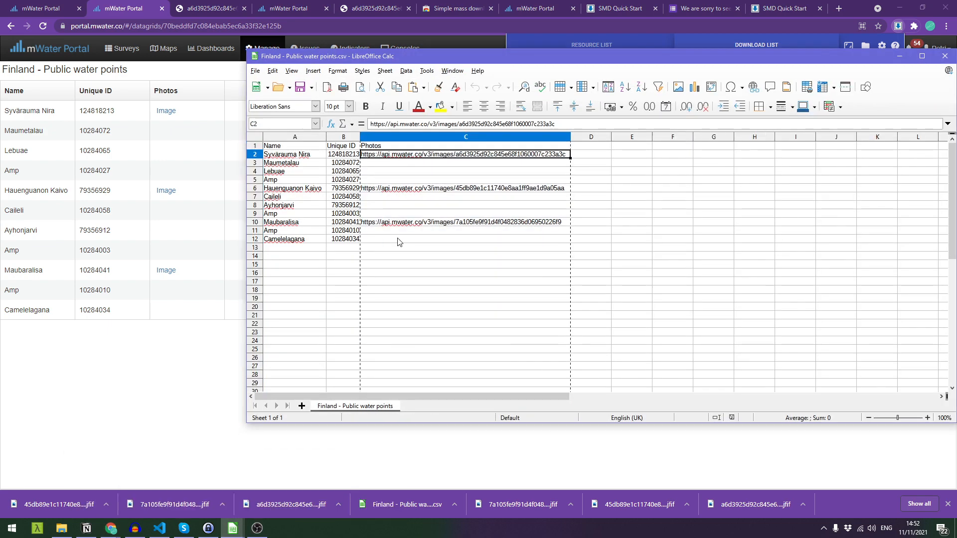
mouse_move(410, 232)
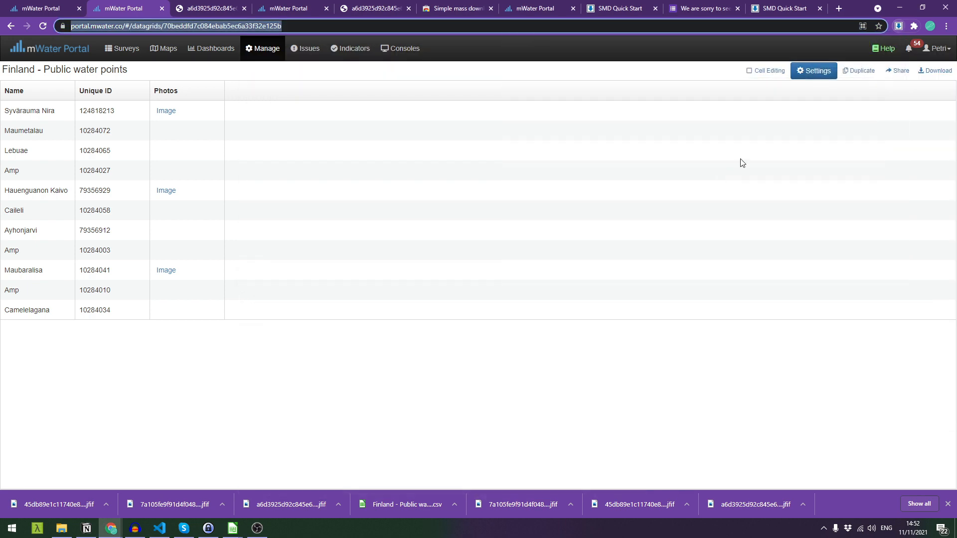
mouse_move(40, 8)
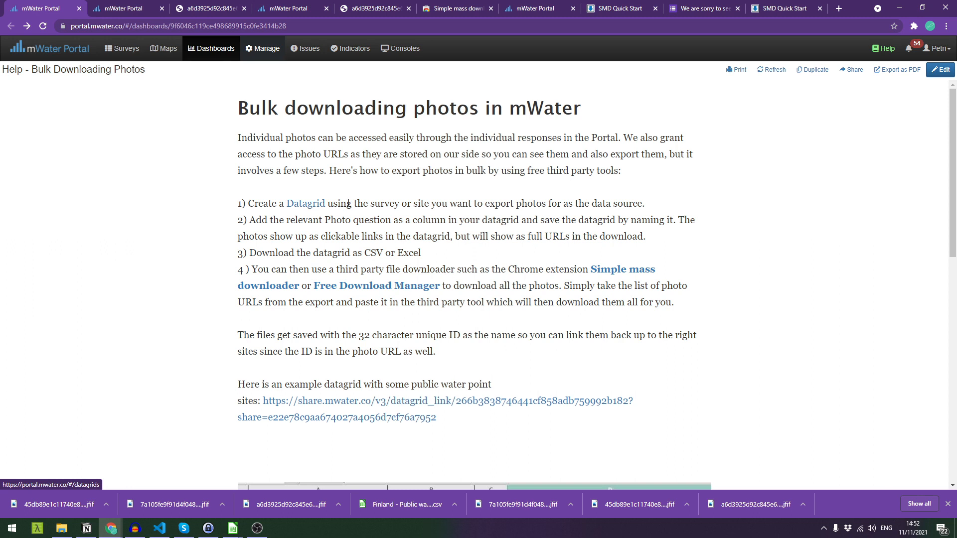
mouse_move(356, 199)
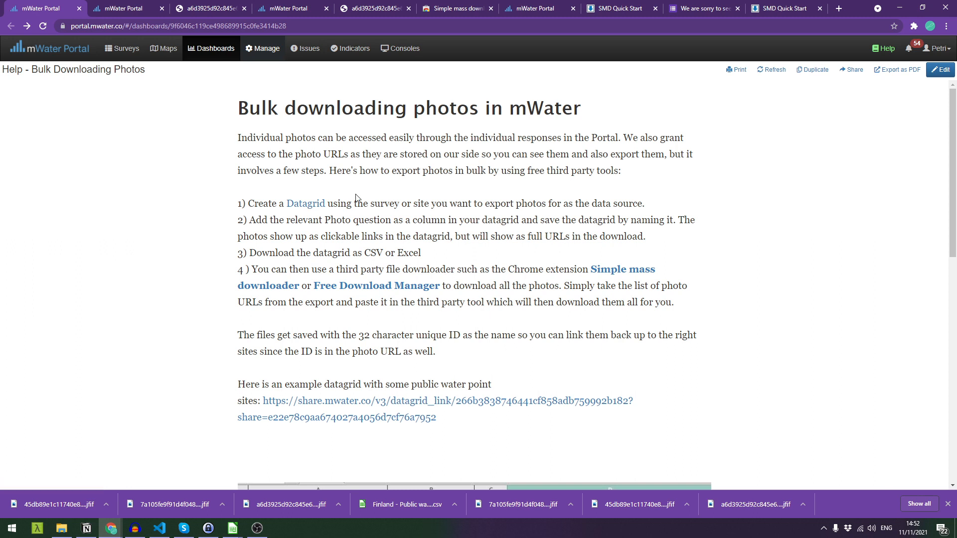
mouse_move(331, 224)
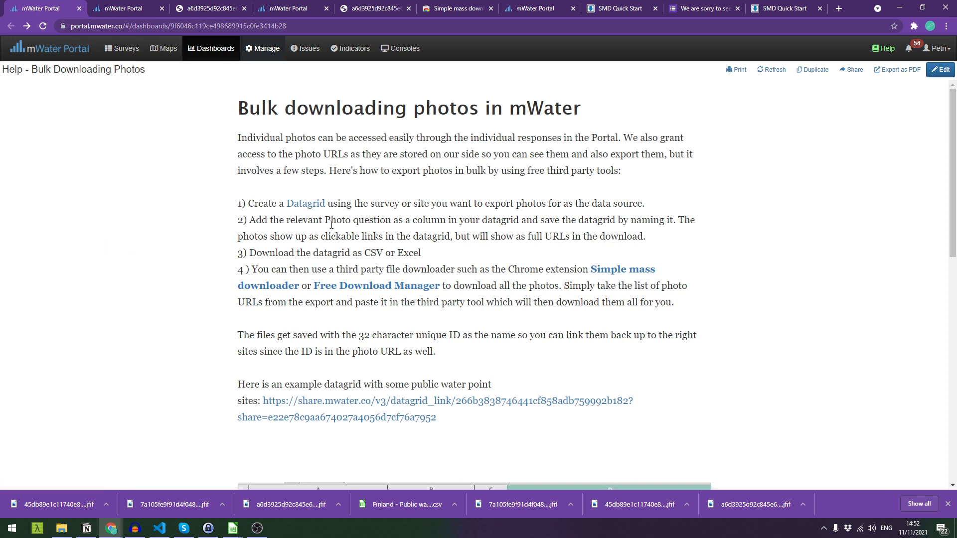
mouse_move(346, 225)
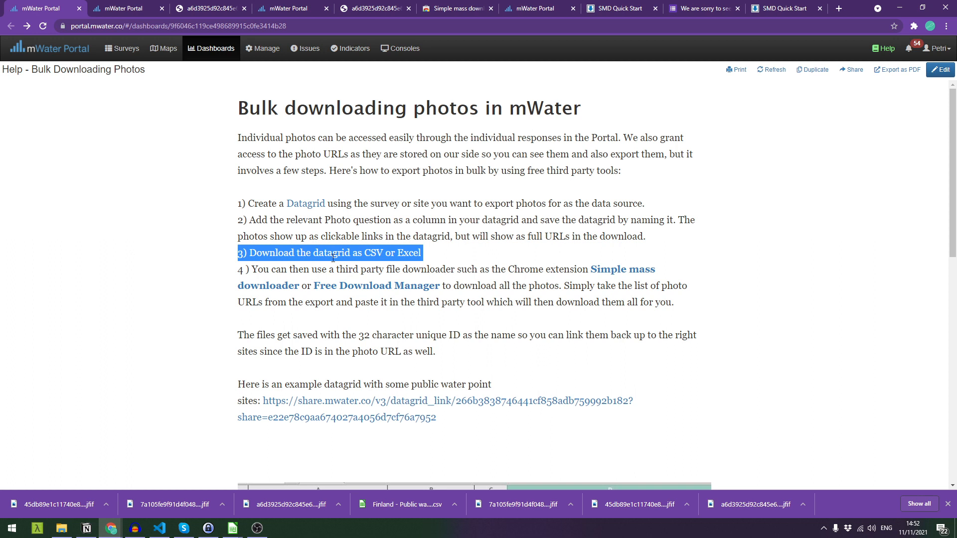
mouse_move(393, 269)
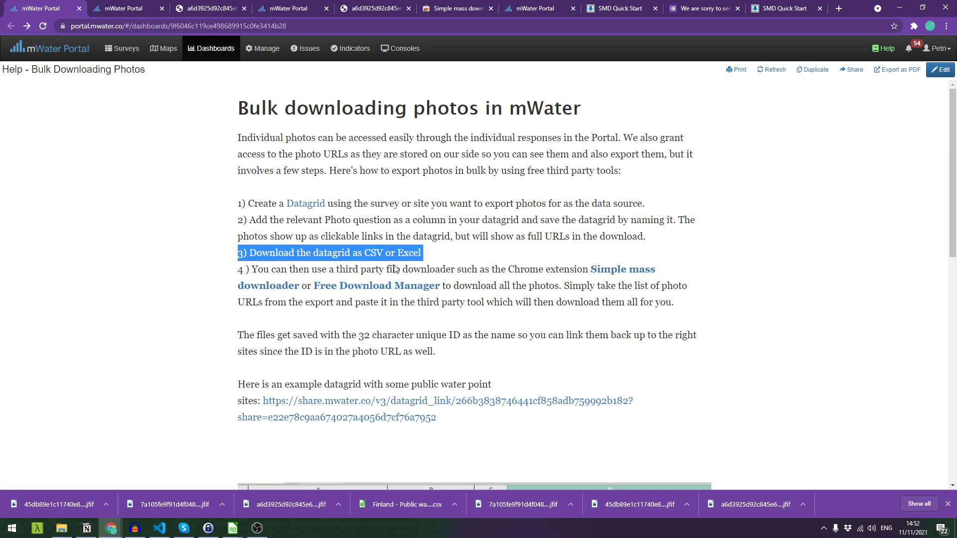
mouse_move(484, 320)
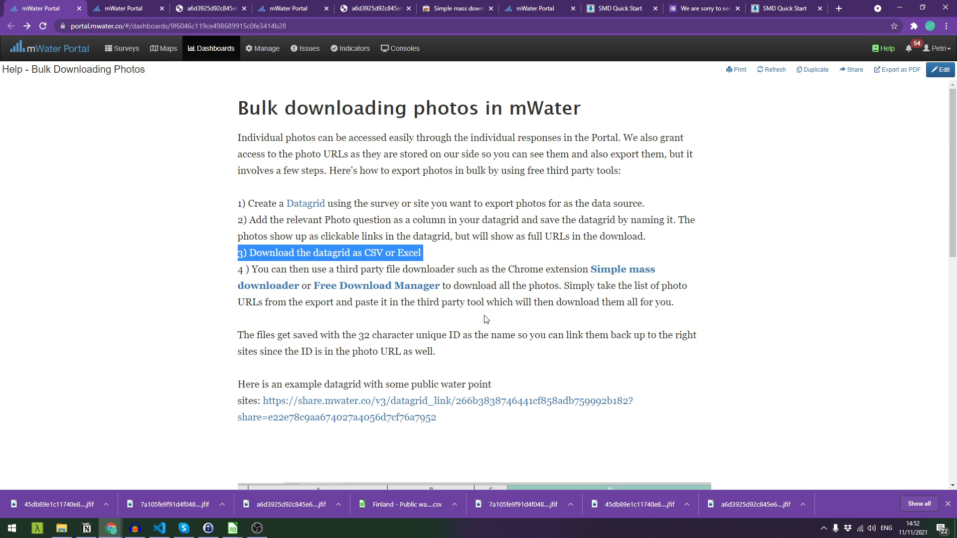
- Deselect the highlighted step 3 text on the bulk photo download help page
click(542, 296)
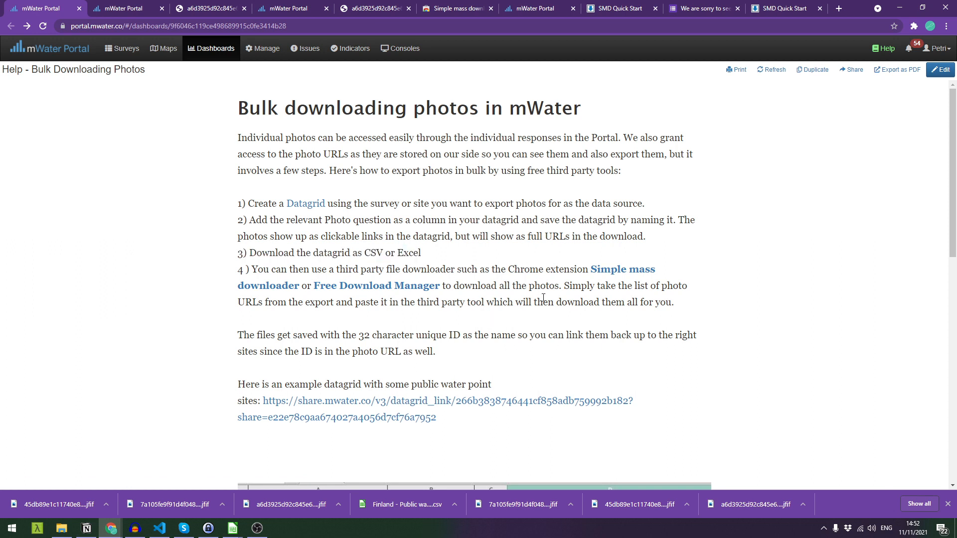